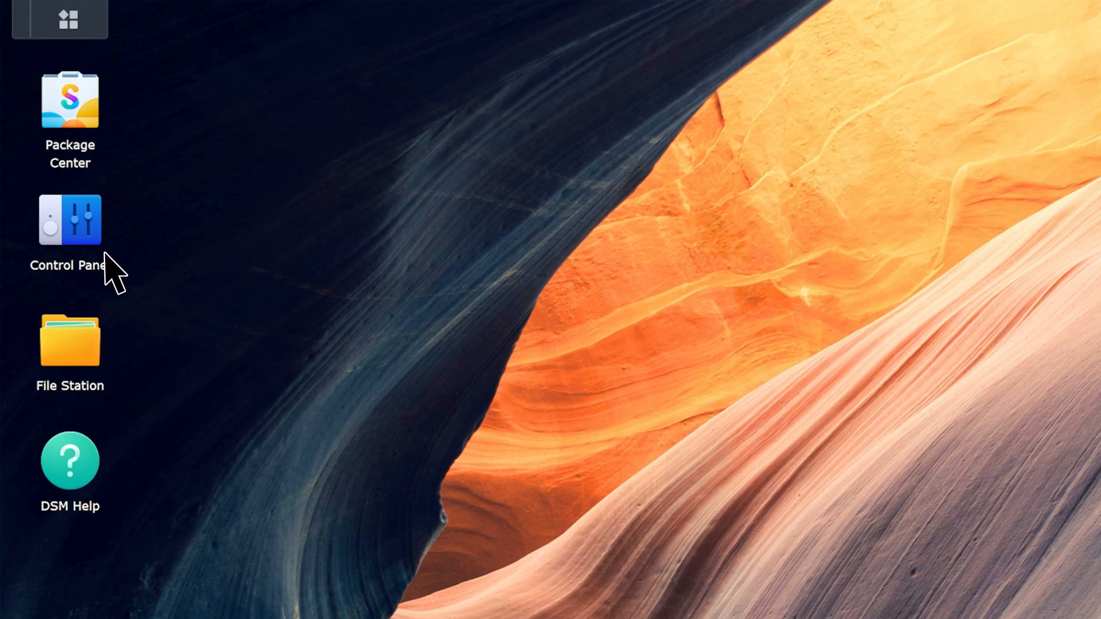
# Open Control Panel and go to External Access with the QuickConnect settings showing.
pyautogui.doubleClick(68, 219)
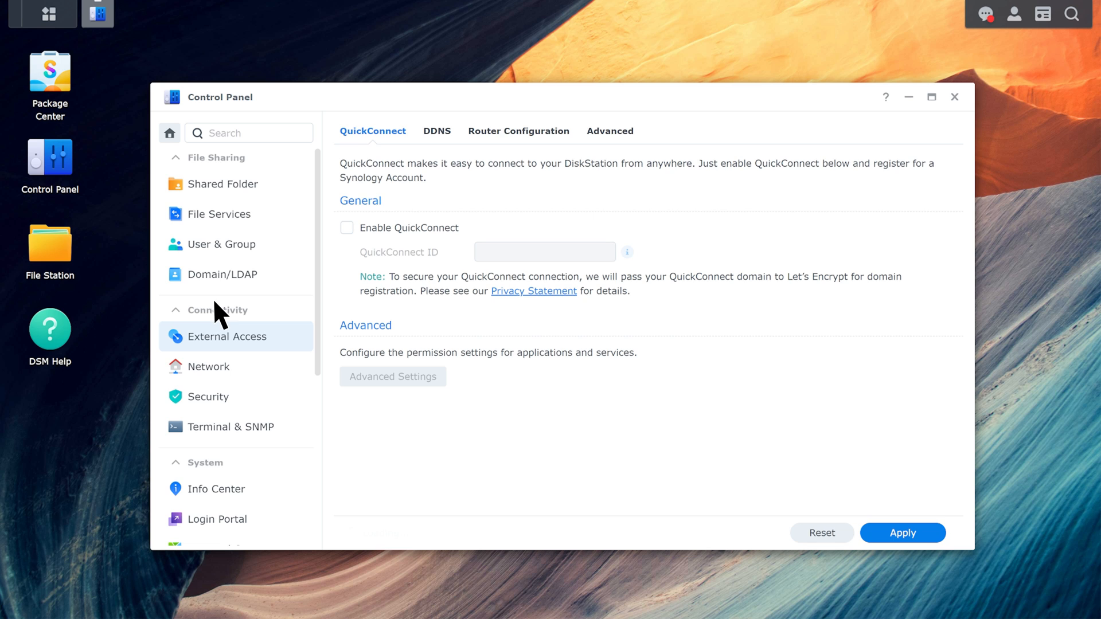
# Tick Enable QuickConnect and continue signing in with the suggested Synology Account.
pyautogui.click(346, 227)
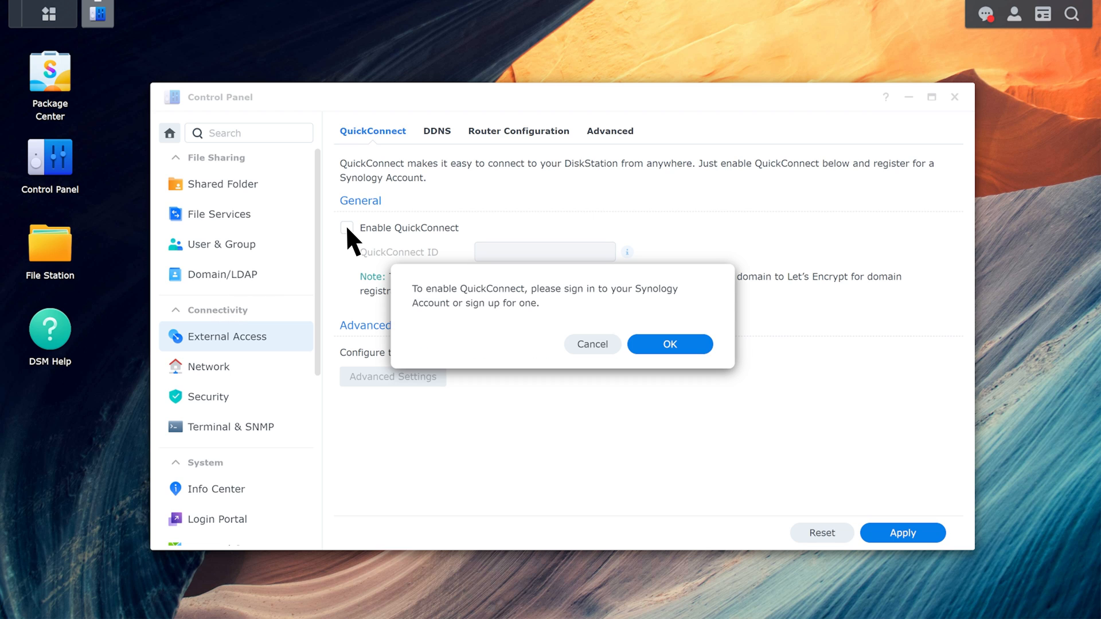
pyautogui.moveTo(382, 251)
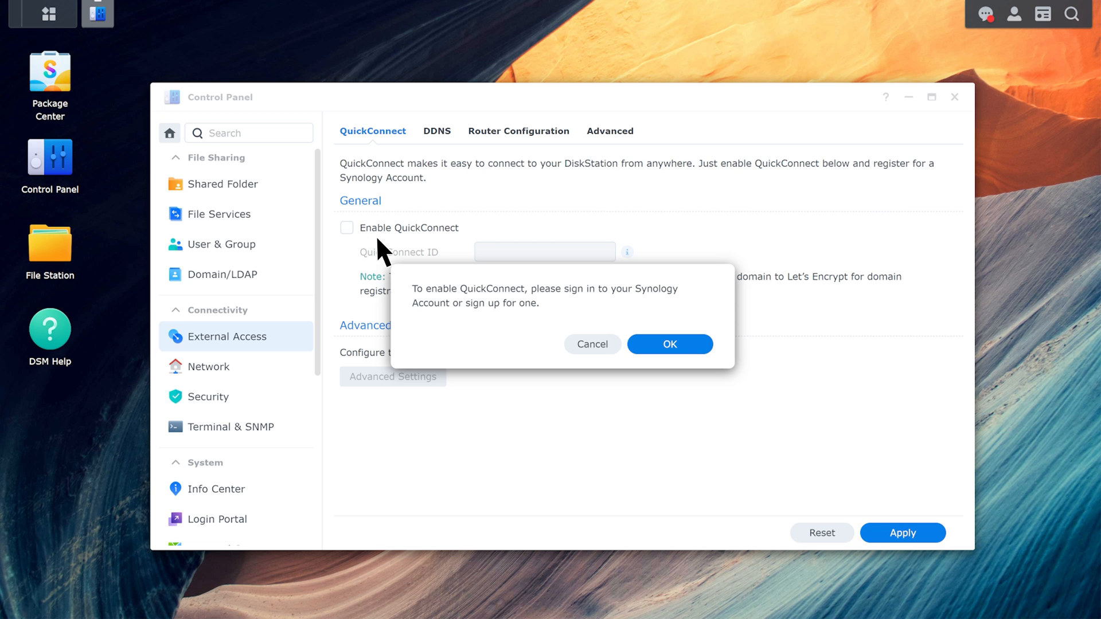
pyautogui.click(669, 344)
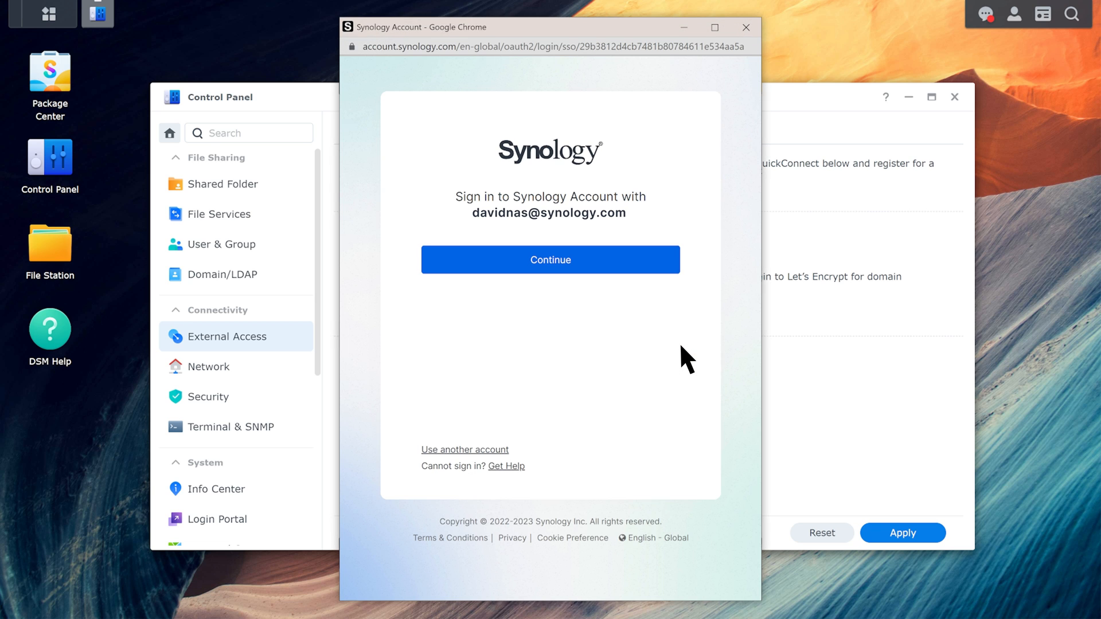
pyautogui.moveTo(639, 321)
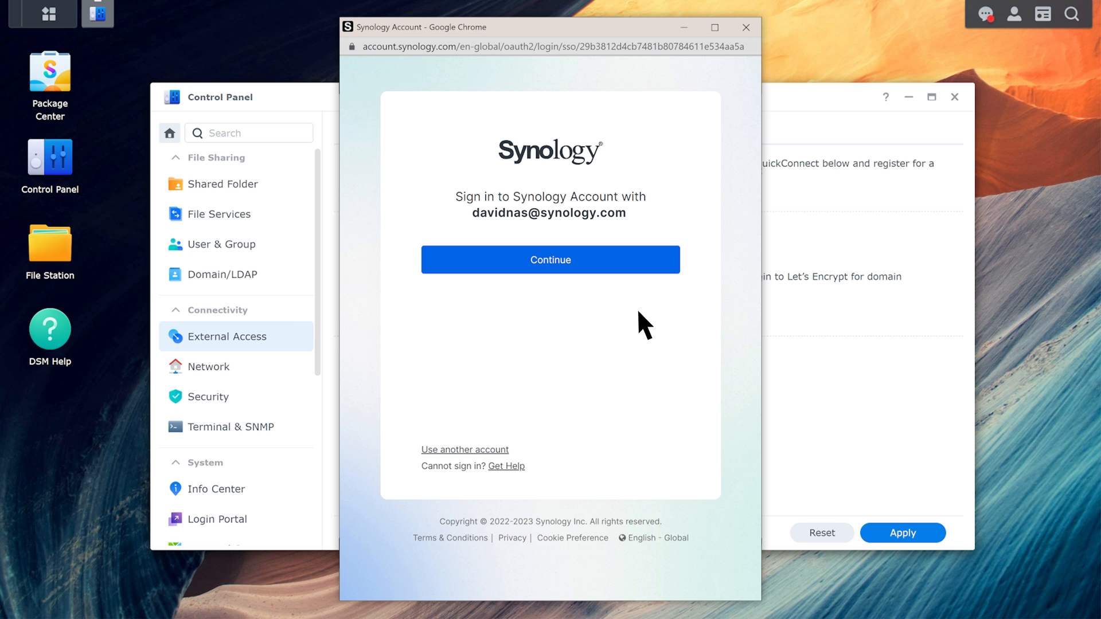
pyautogui.click(550, 259)
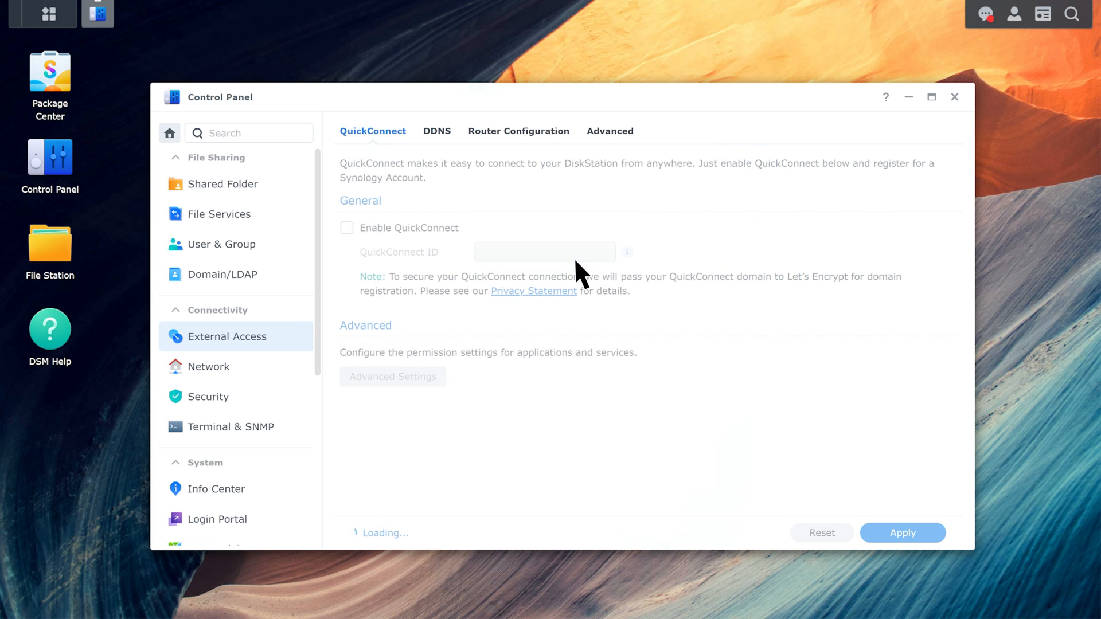
pyautogui.click(346, 227)
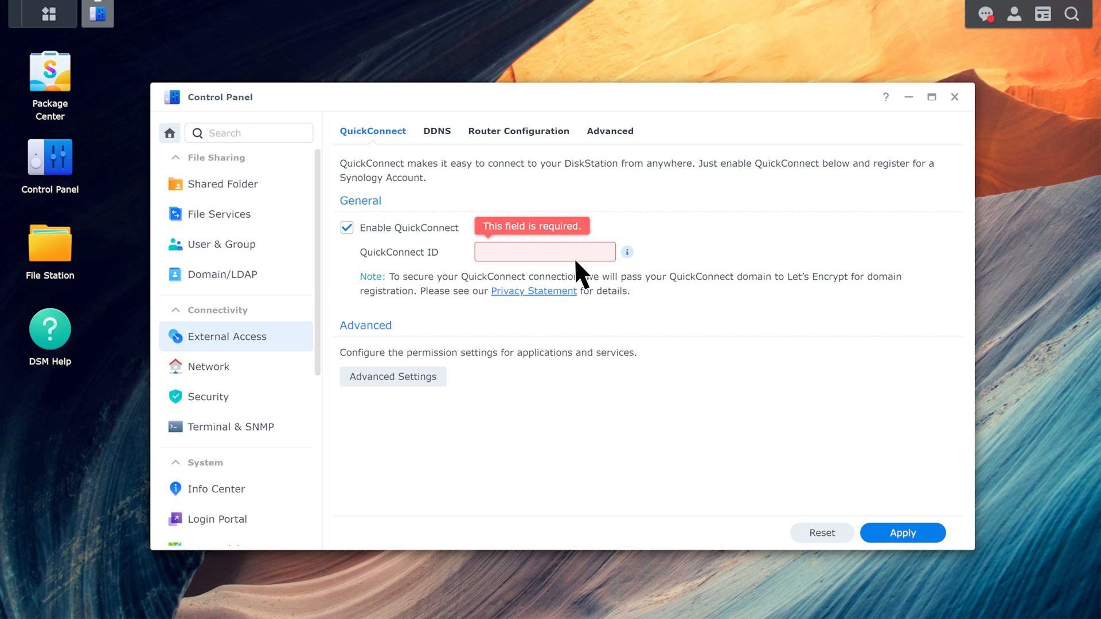
pyautogui.moveTo(509, 265)
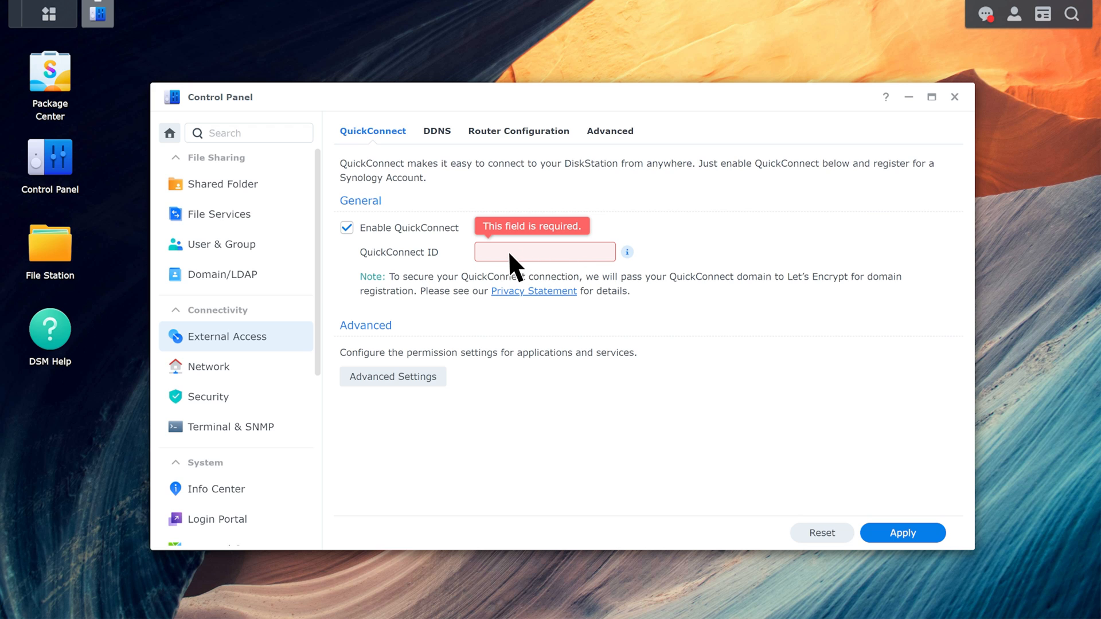
pyautogui.write('davidnas')
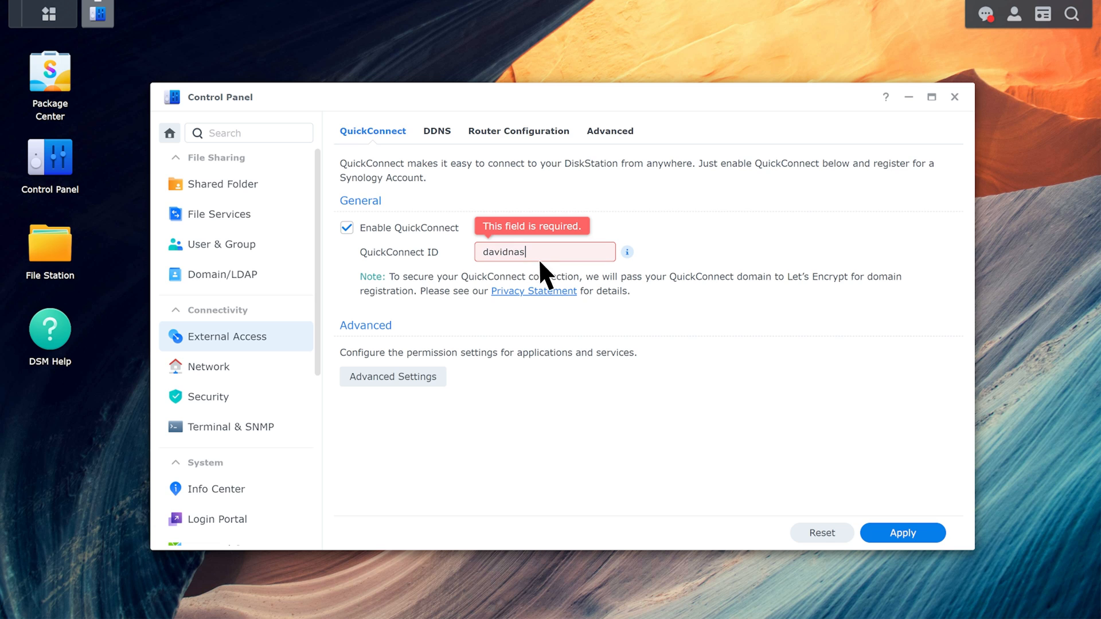
pyautogui.click(903, 532)
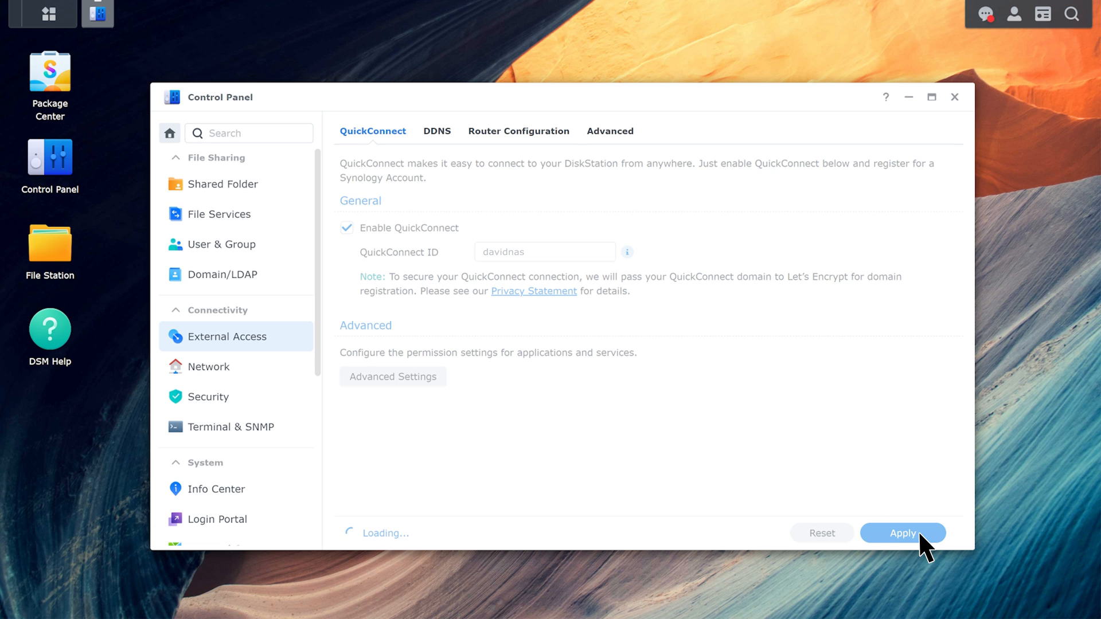
pyautogui.click(903, 533)
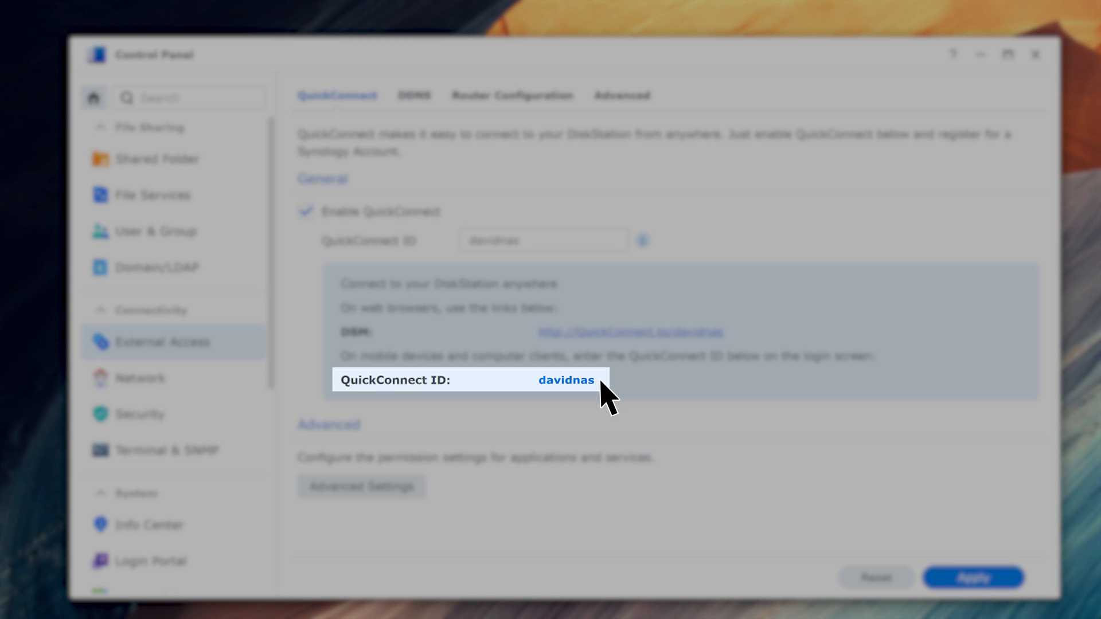
# Open QuickConnect Advanced Settings showing the relay service and all access permissions enabled.
pyautogui.click(566, 379)
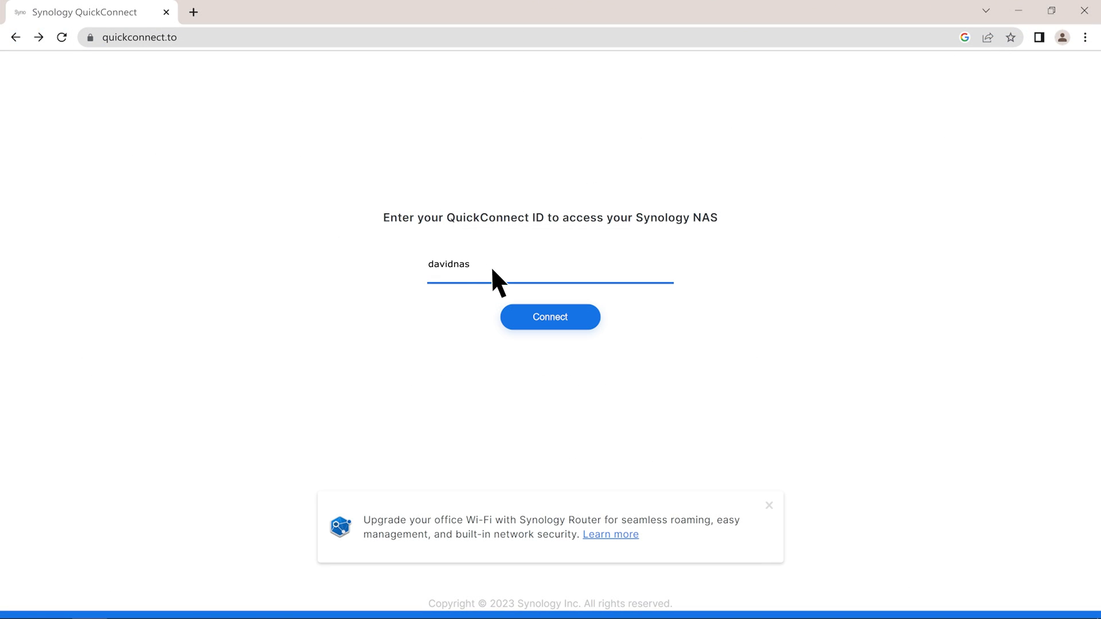
pyautogui.click(550, 316)
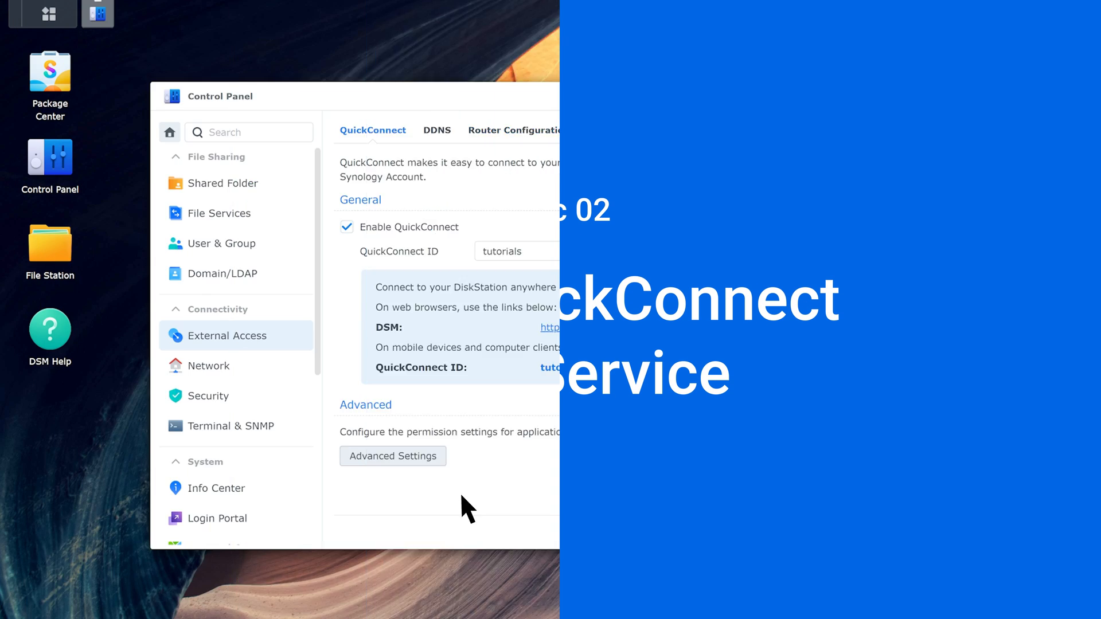
pyautogui.click(392, 456)
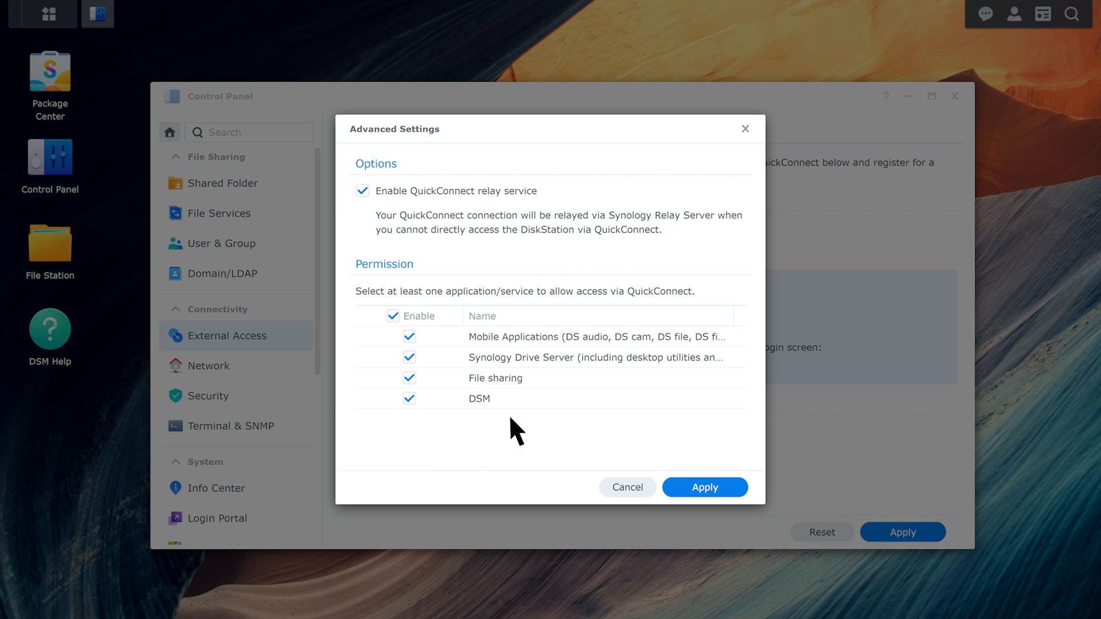